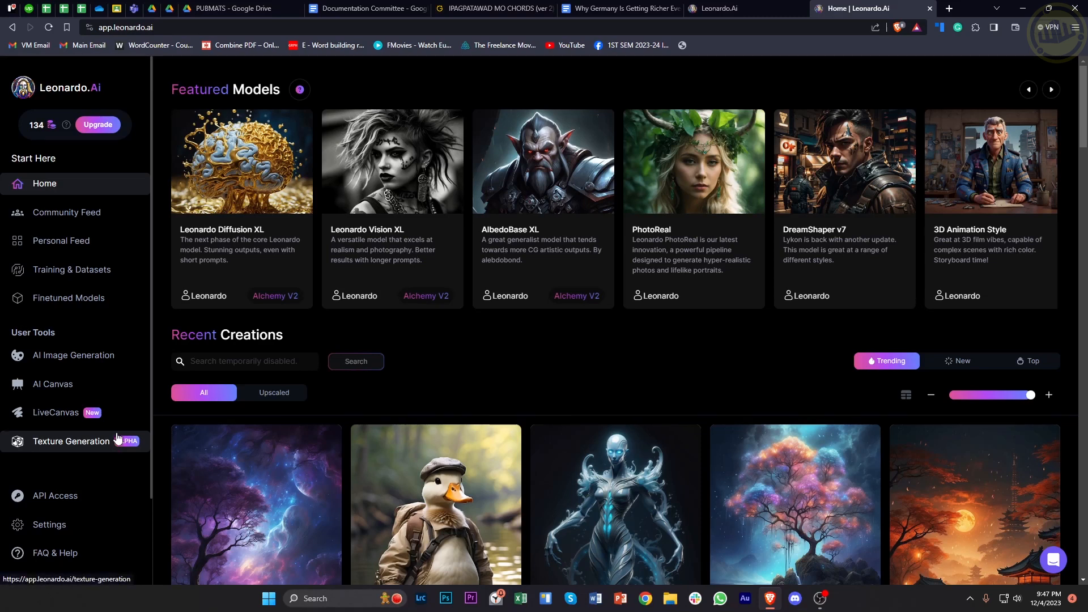
pyautogui.moveTo(327, 414)
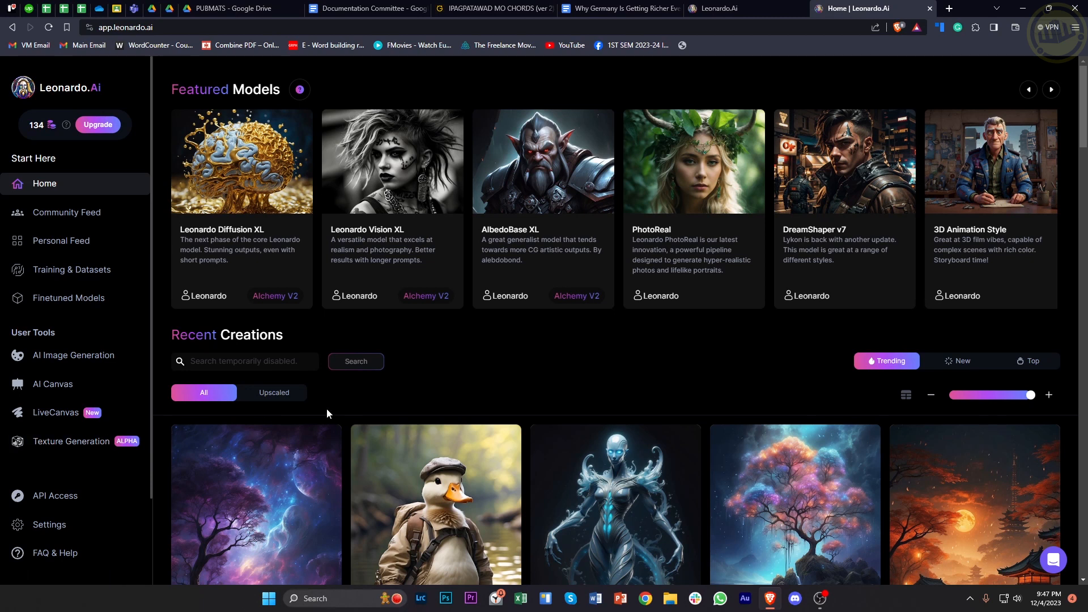
pyautogui.moveTo(329, 405)
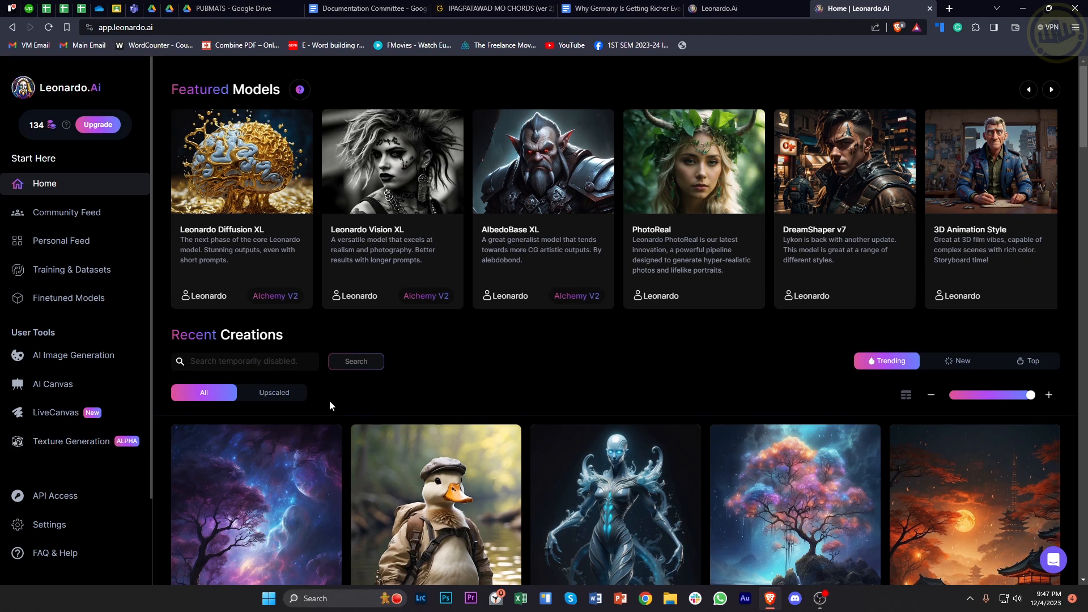
pyautogui.moveTo(676, 313)
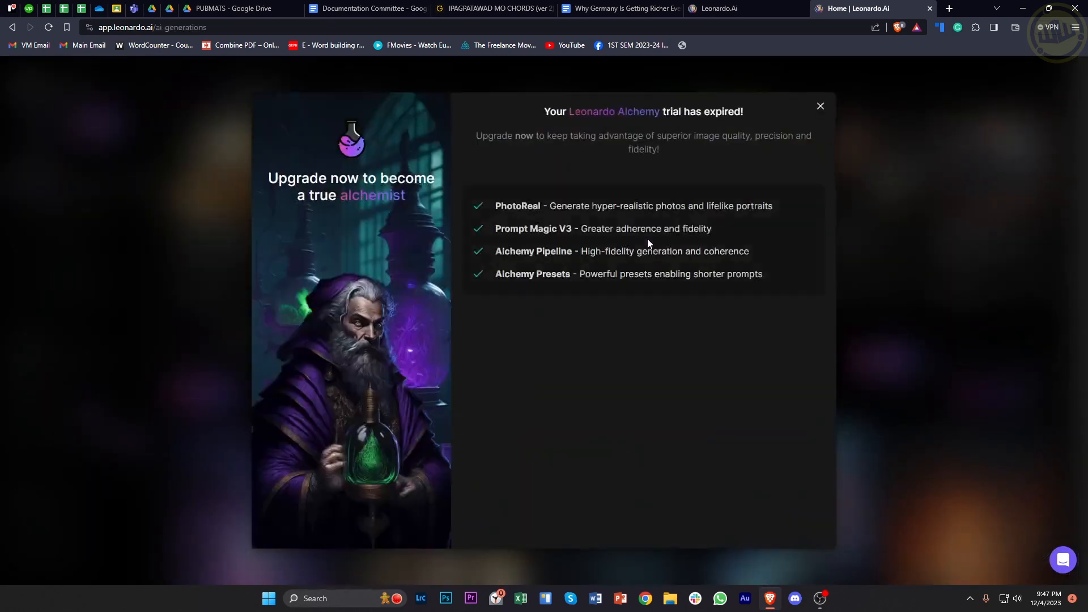
# - Dismiss the expired Alchemy trial notice and return to the Home page
pyautogui.click(820, 107)
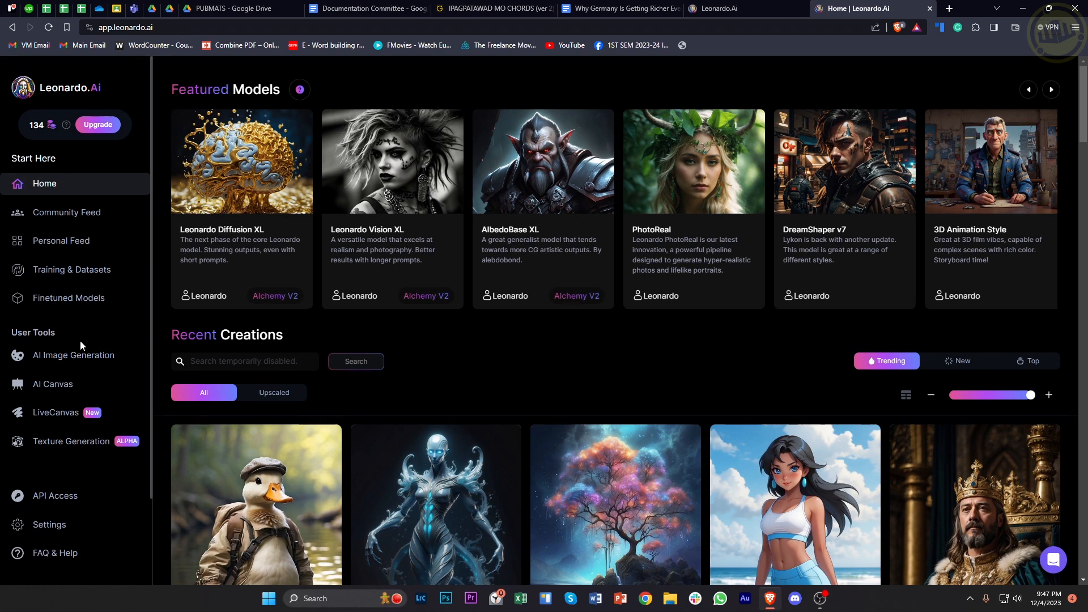
# - Go to AI Image Generation and expand the Finetuned Model list
pyautogui.click(73, 355)
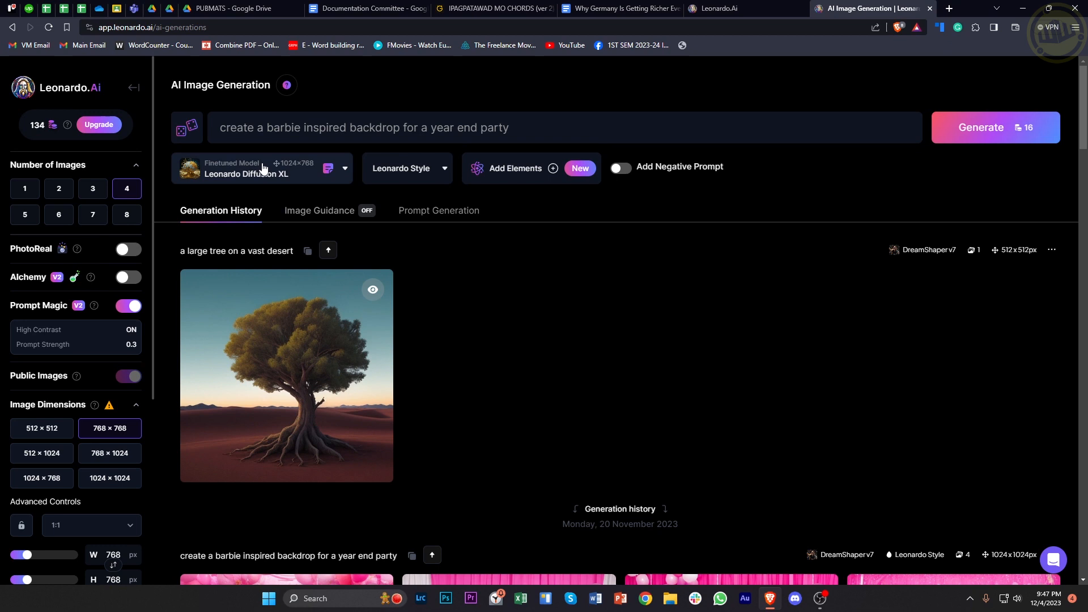
pyautogui.click(261, 168)
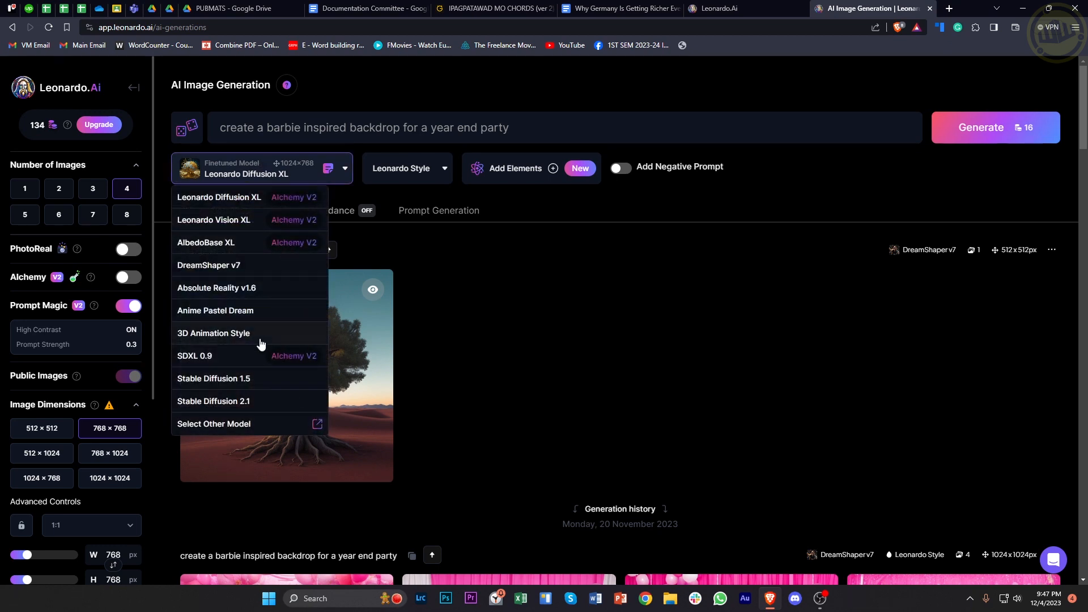
pyautogui.moveTo(231, 292)
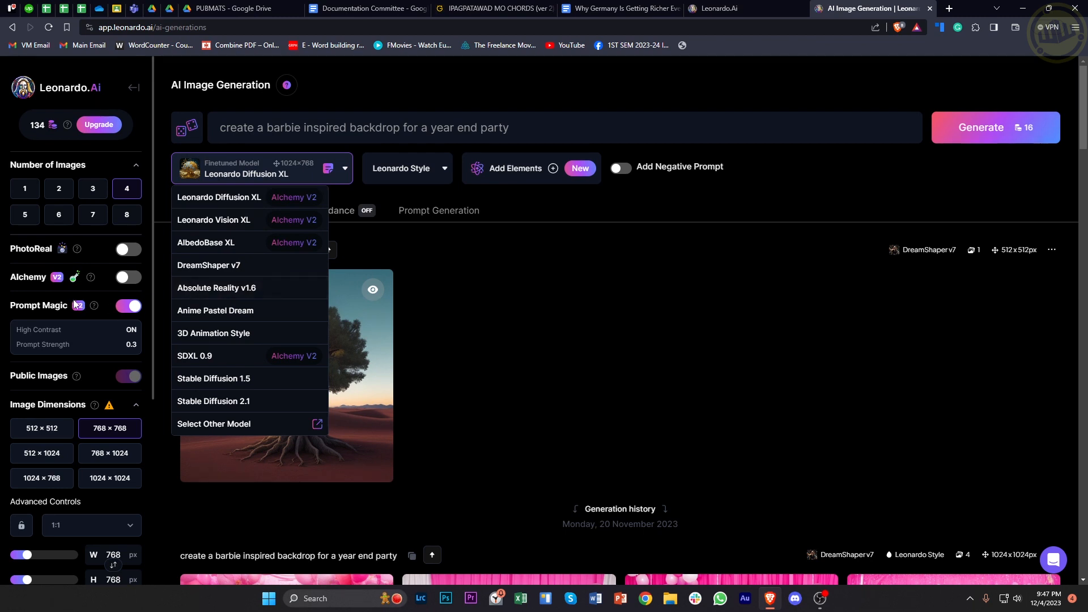
pyautogui.moveTo(66, 257)
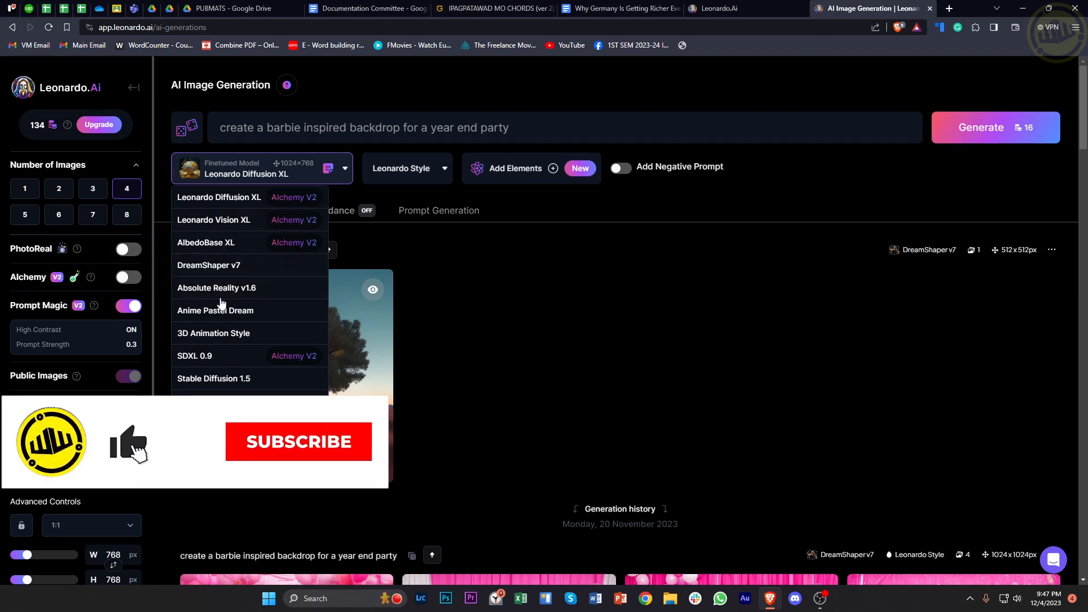
# - Select 3D Animation Style as the generation model
pyautogui.click(213, 332)
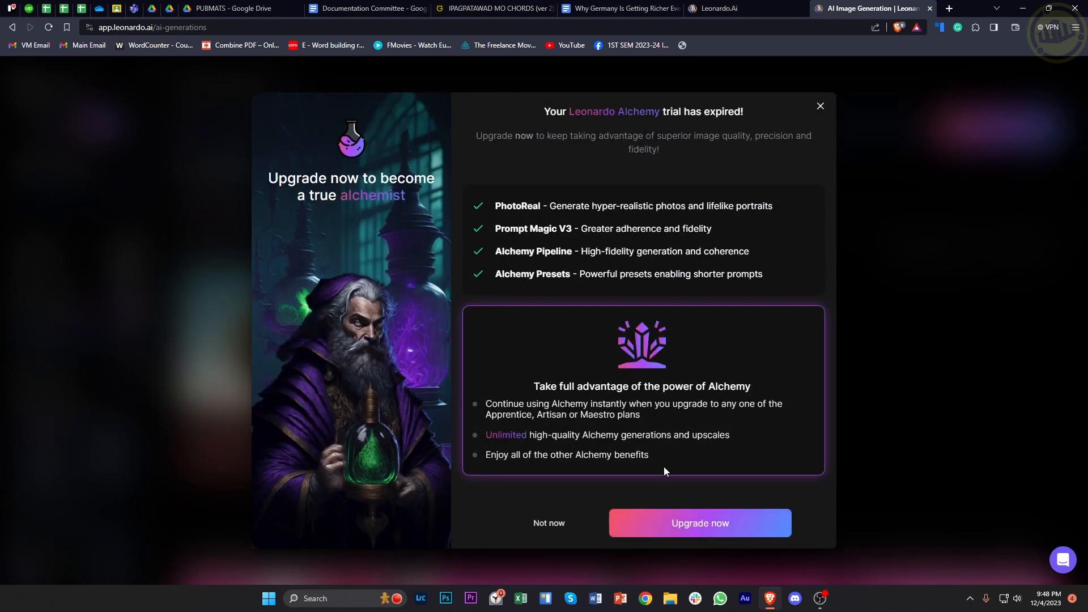
pyautogui.moveTo(640, 430)
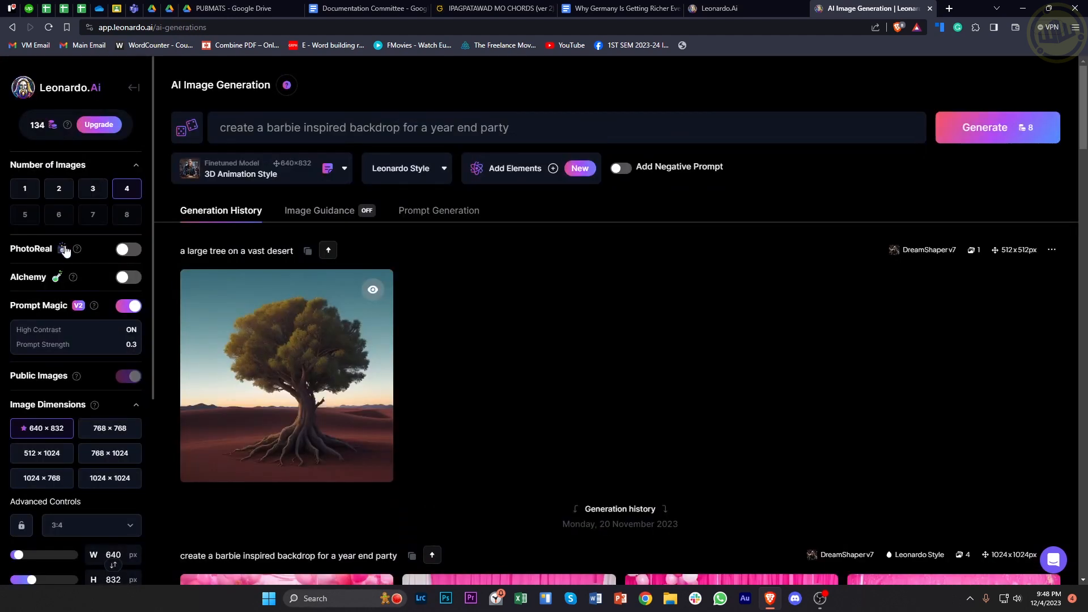
pyautogui.moveTo(185, 264)
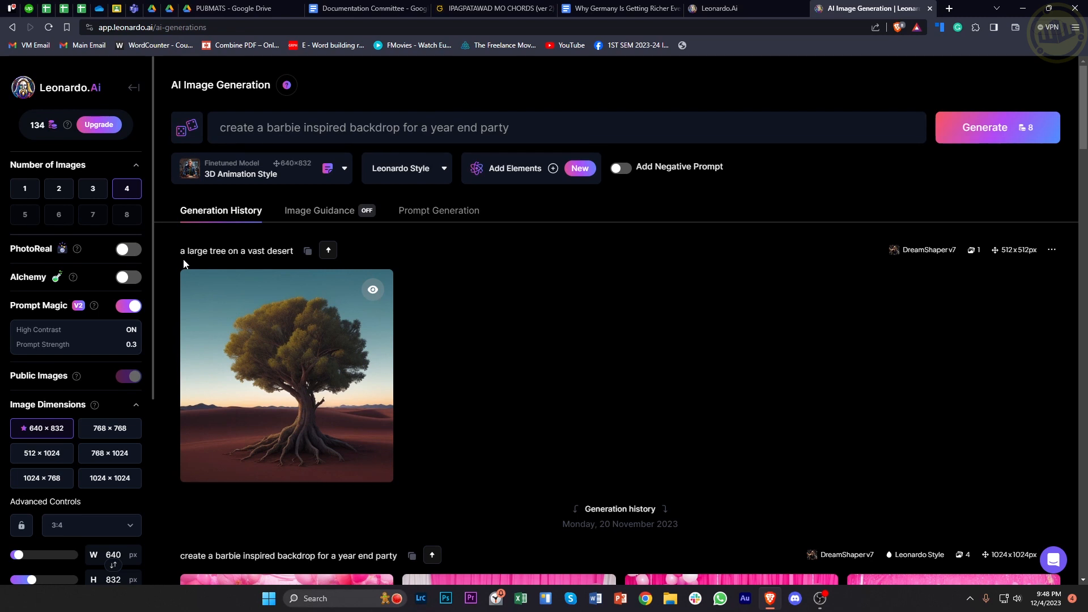
pyautogui.moveTo(289, 249)
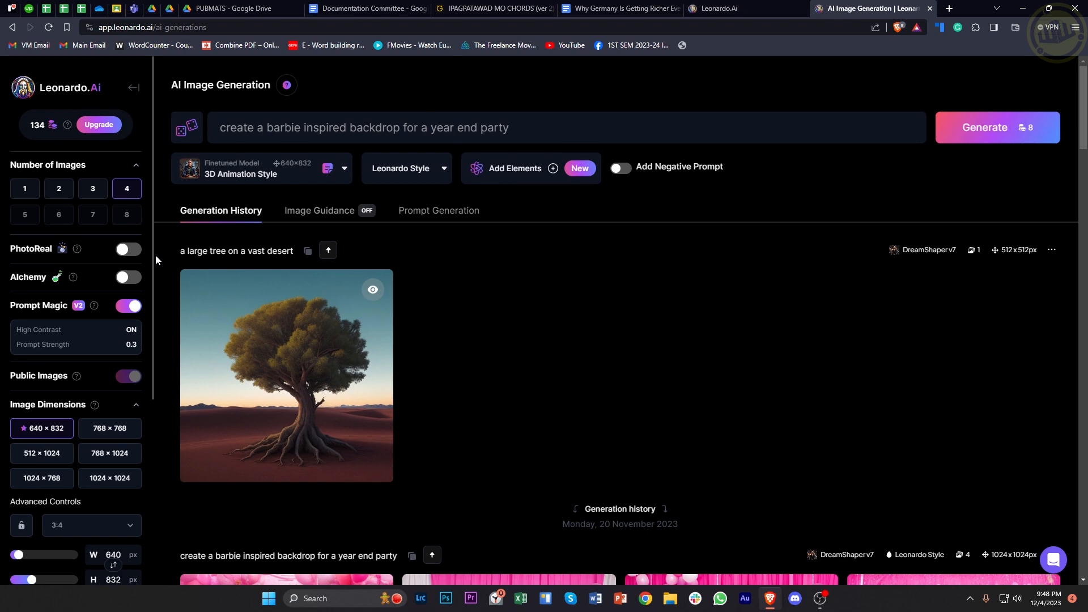
pyautogui.moveTo(182, 248)
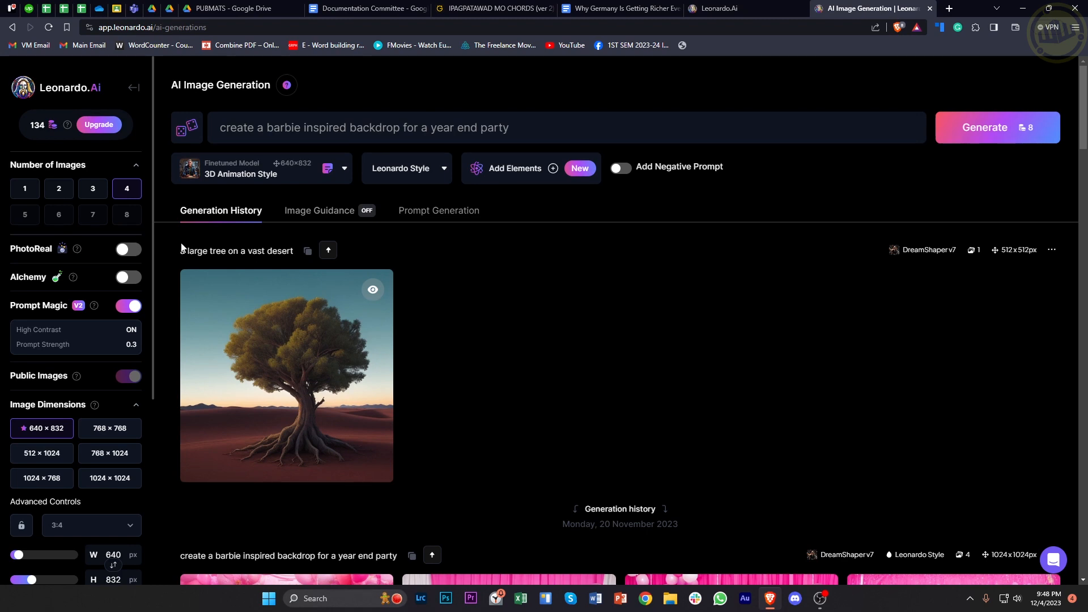
pyautogui.scroll(-3)
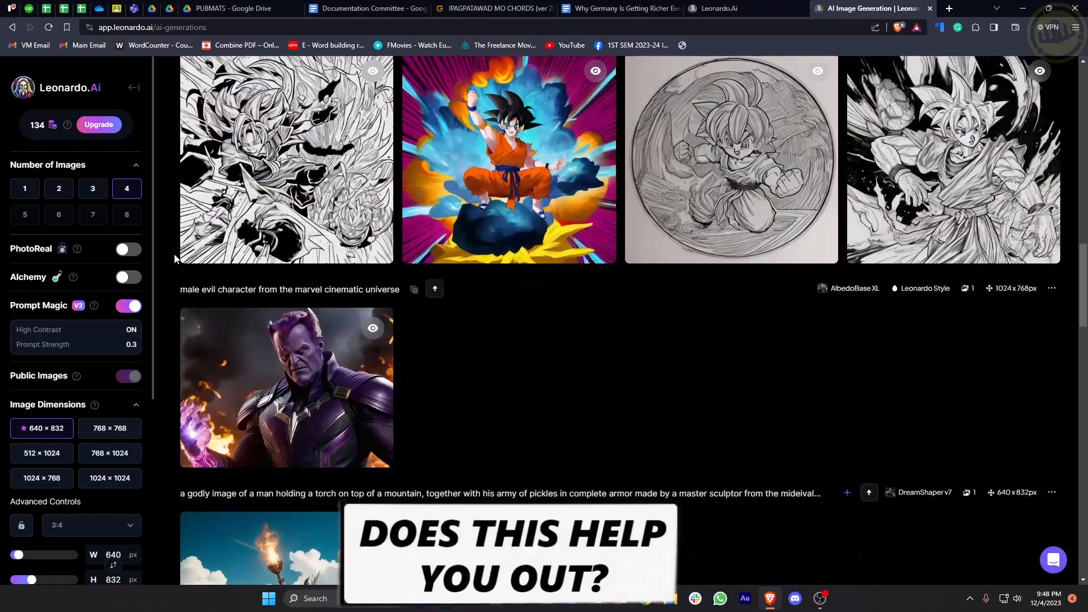
pyautogui.scroll(-3)
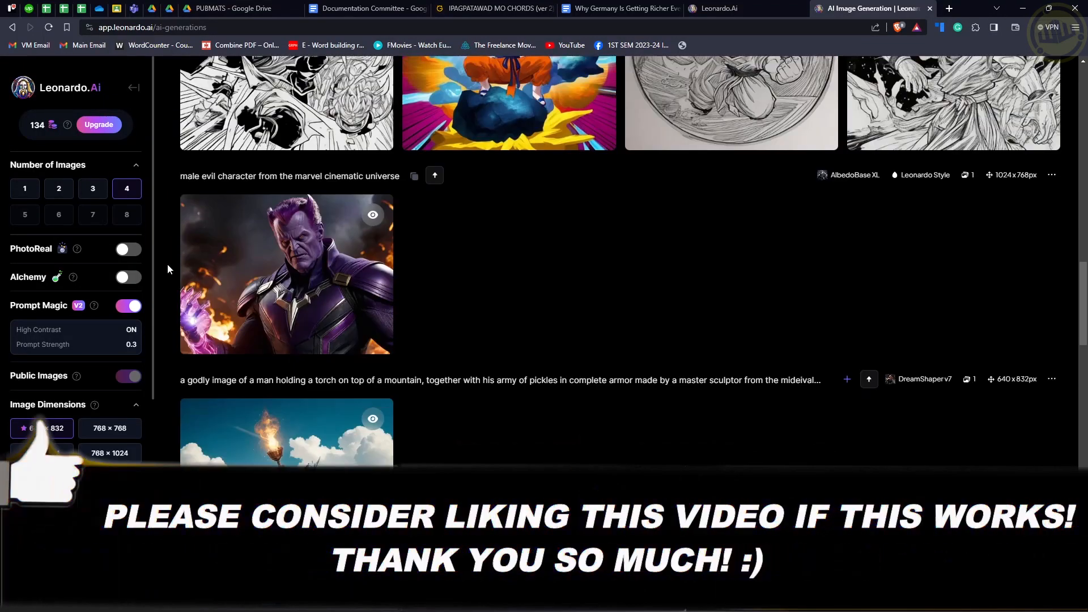